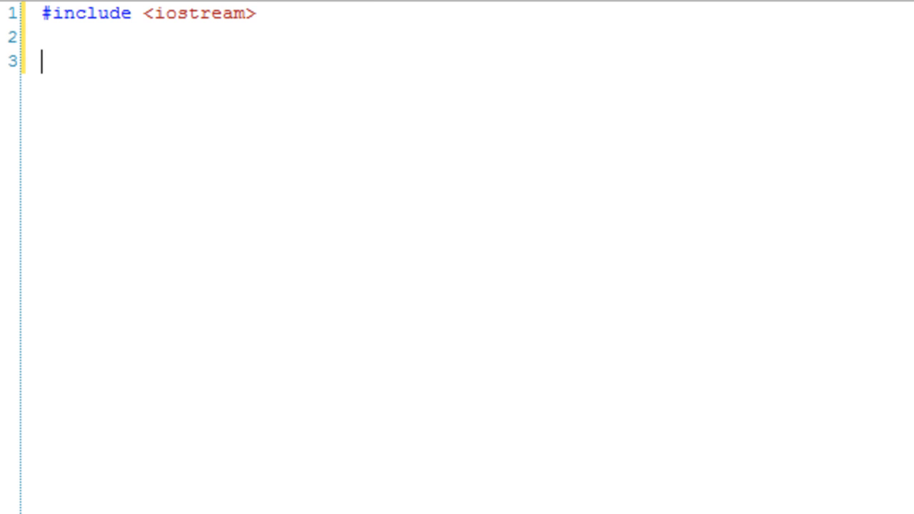
Add using namespace std; and an empty int main(){ } body.
text(using nam)
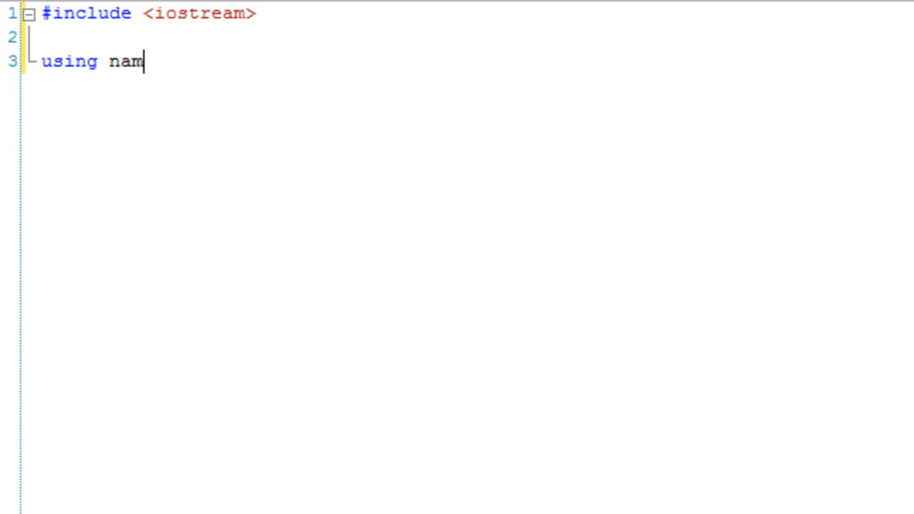
text(espace std;)
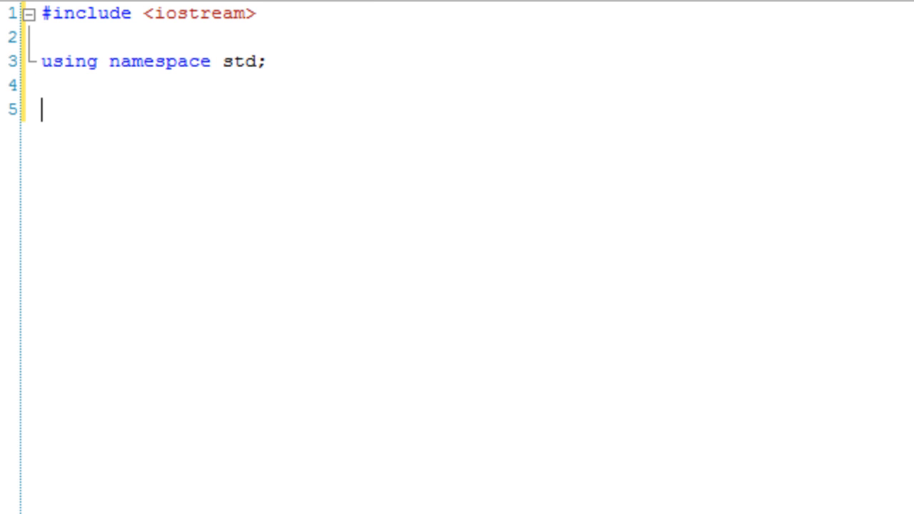
text(int main(){)
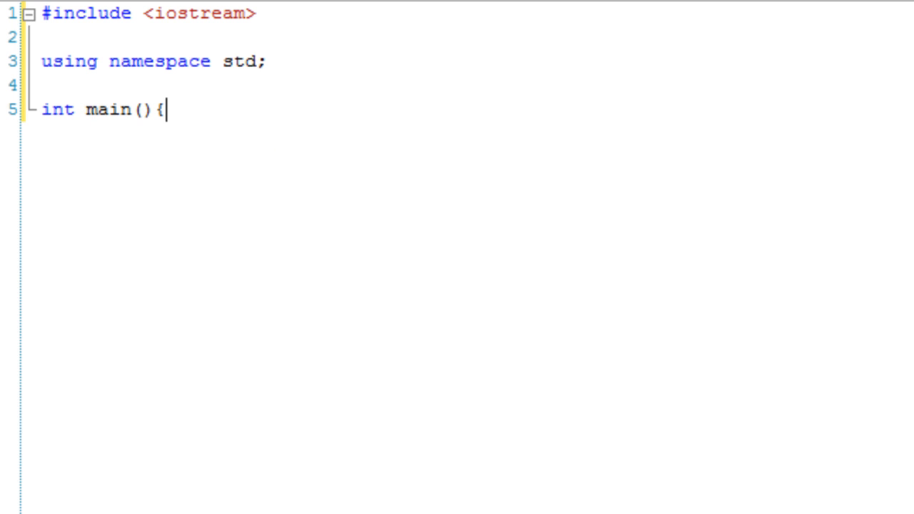
key(Enter)
text(})
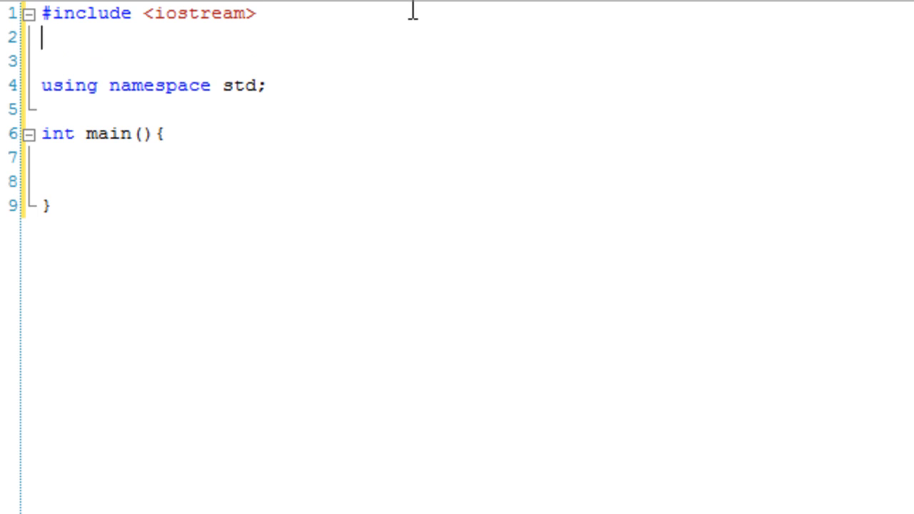
Add #include <conio.h> and end main with getch(); return 0;.
text(#include <coni)
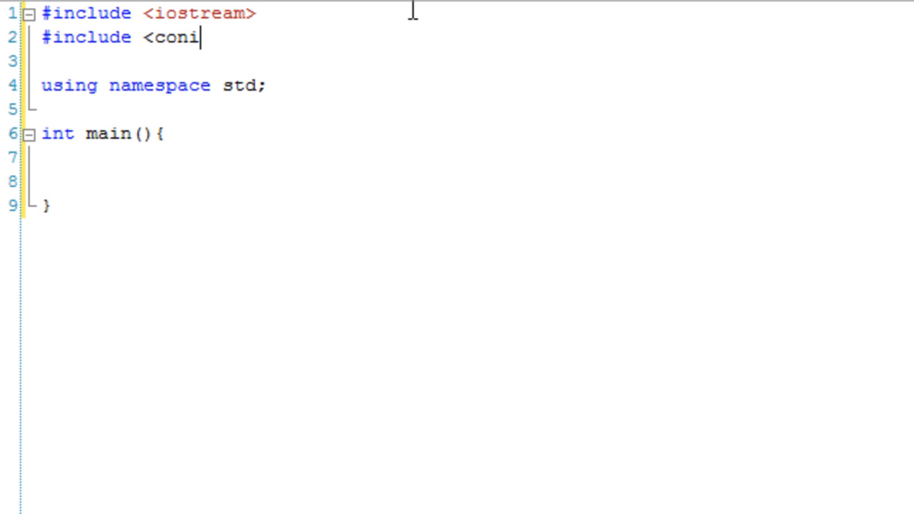
text(o.h>)
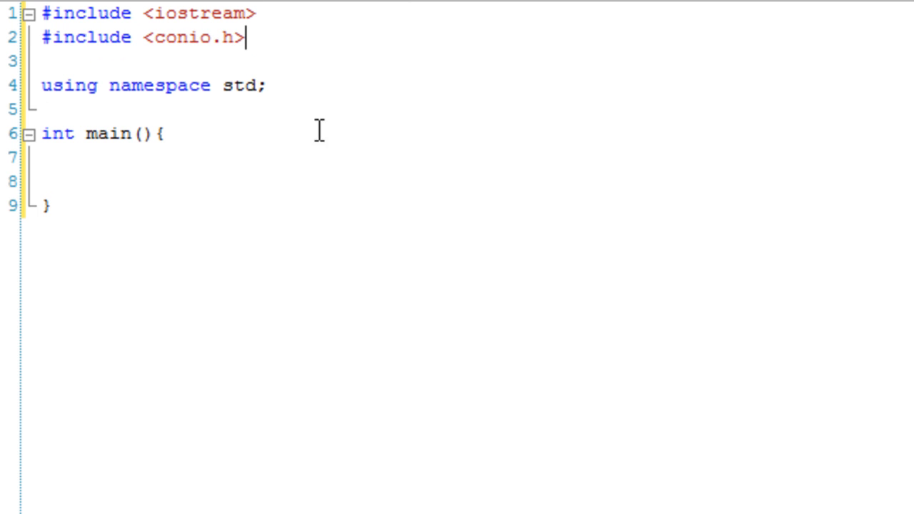
text(getch)
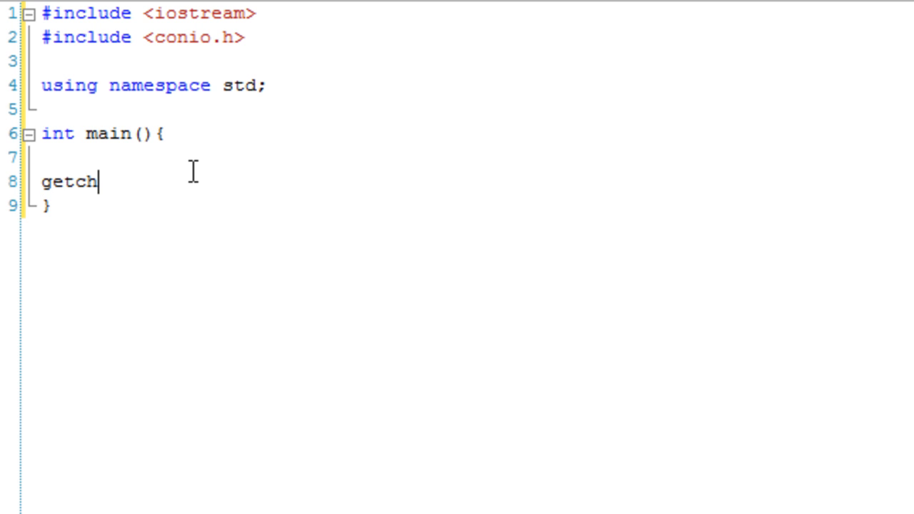
text(();\nreturn 0;)
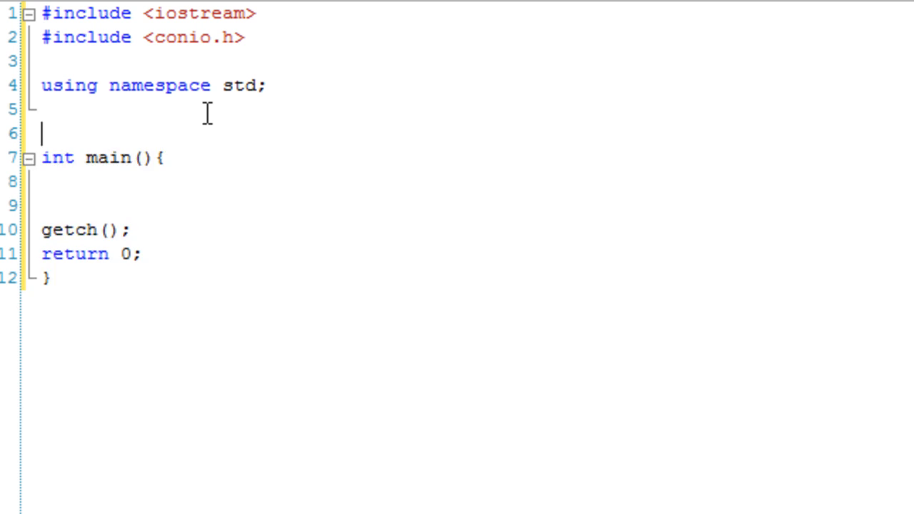
Declare class ClassName{ with a public: int VarName member.
text(class)
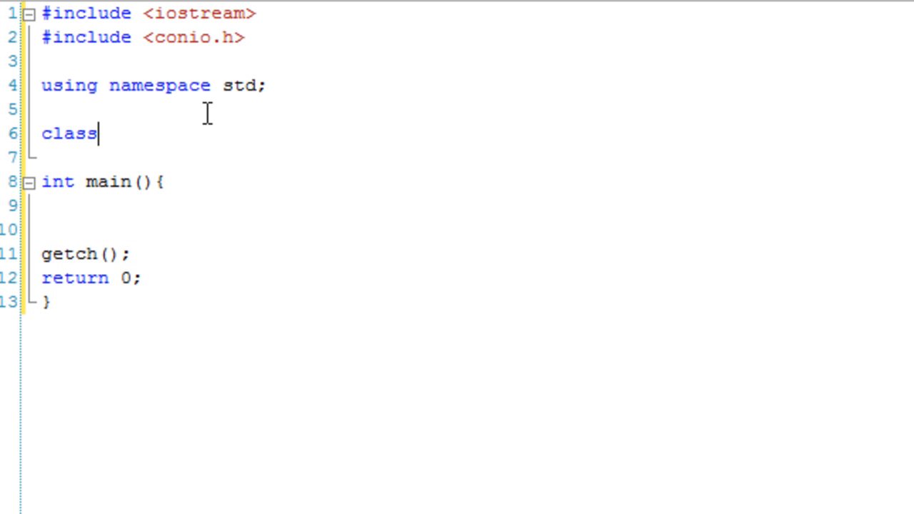
text(Cla)
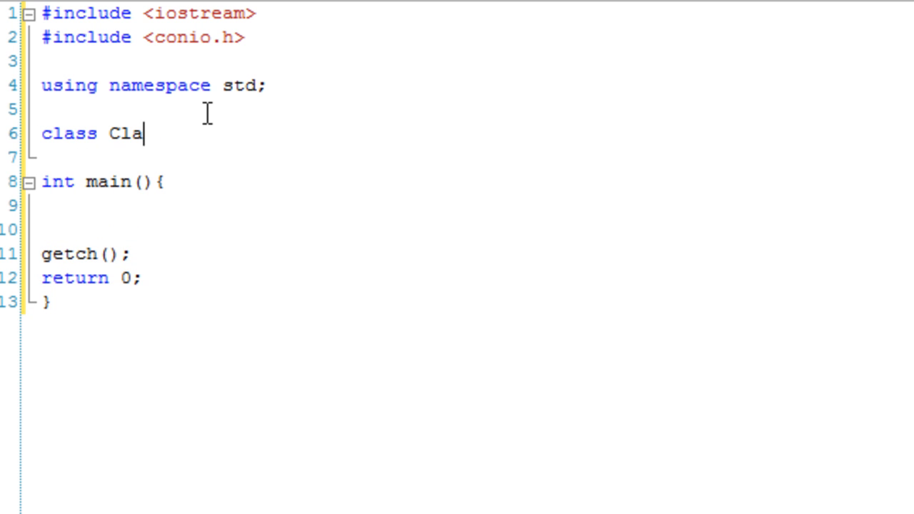
text(ssName{)
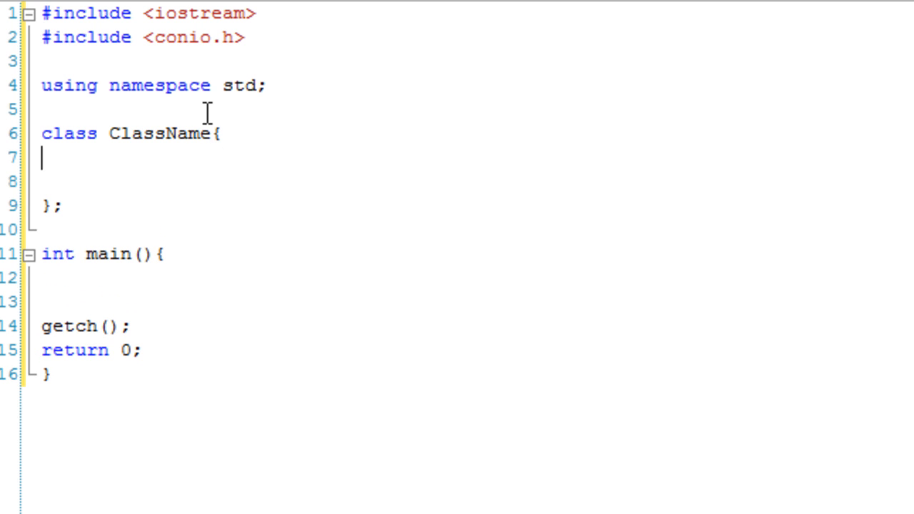
text(public:)
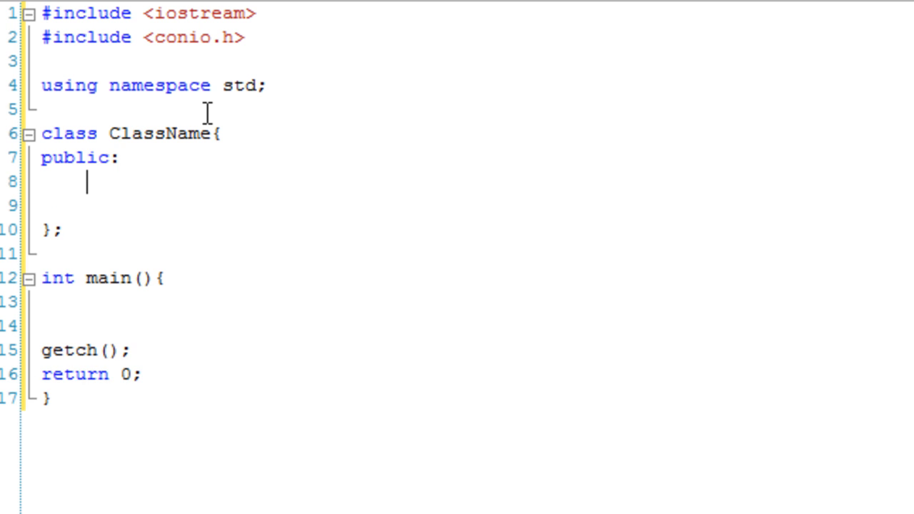
text(int)
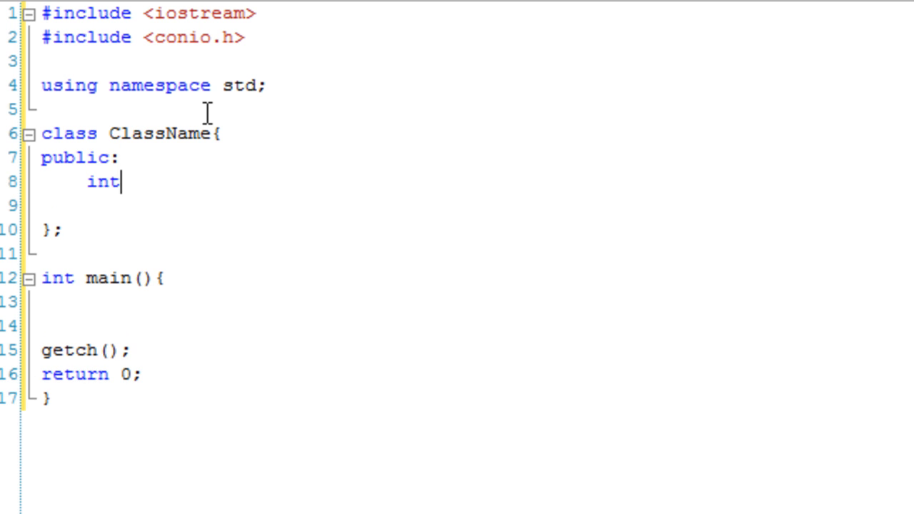
text(vA)
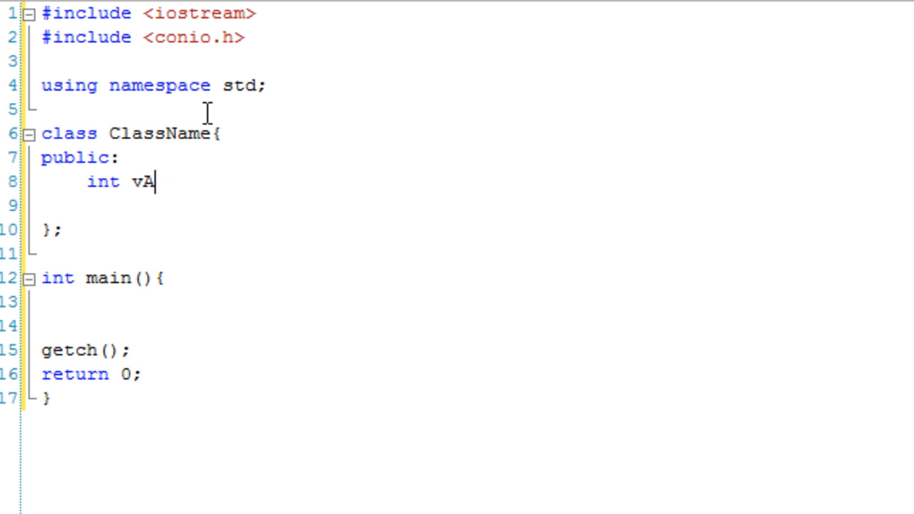
text(VarName;)
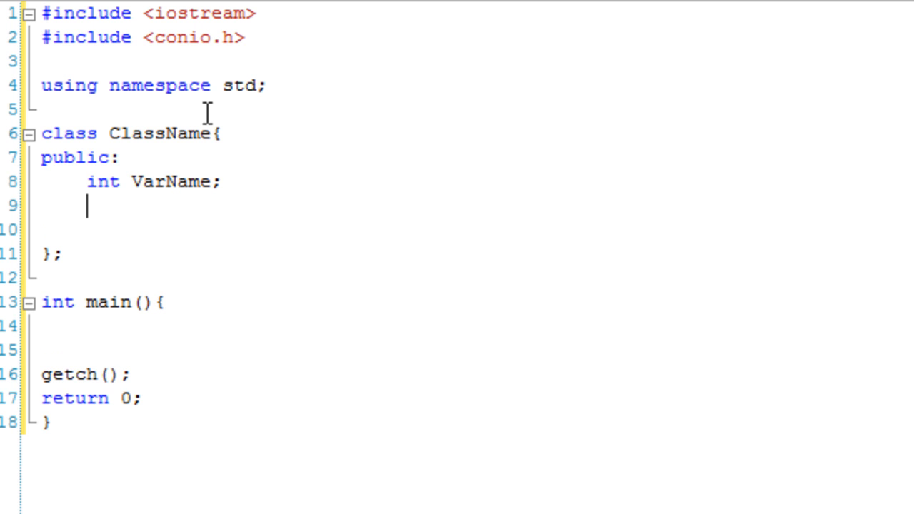
Declare the method int OutputVar(int VarName) inside the class.
text(int)
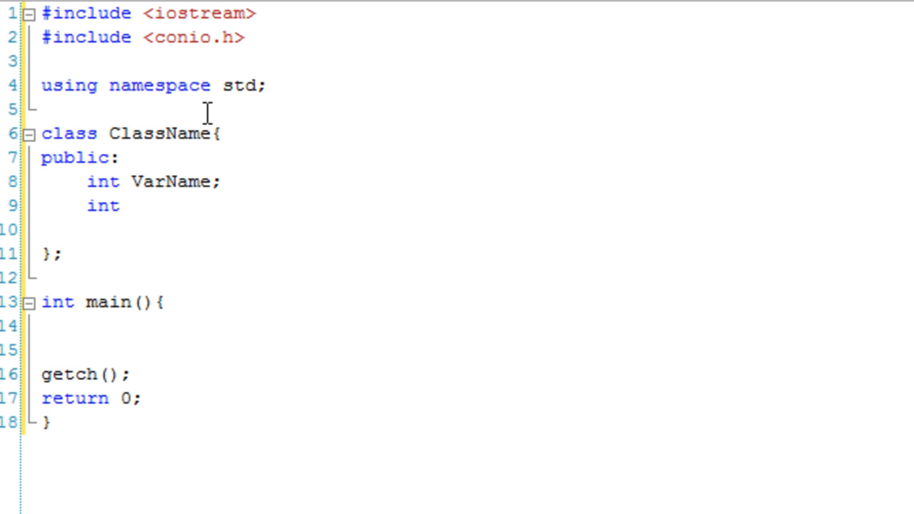
text(Out)
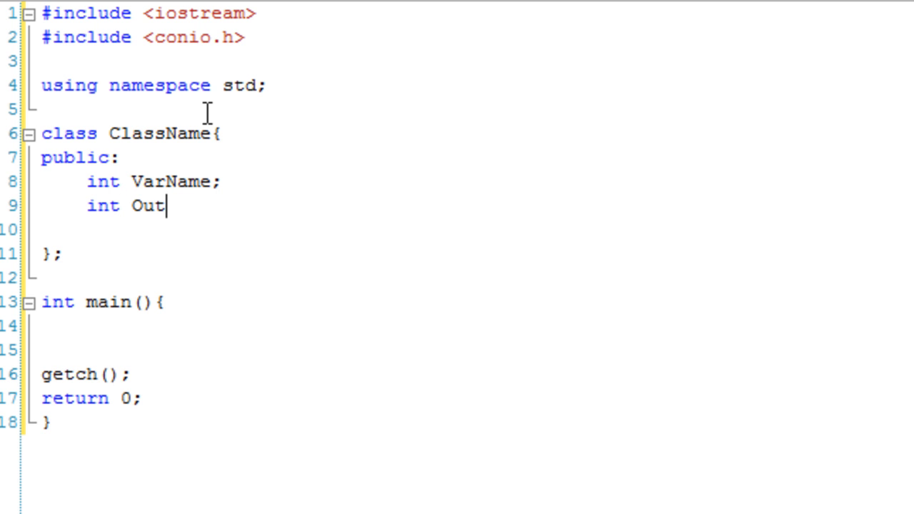
text(putVar)
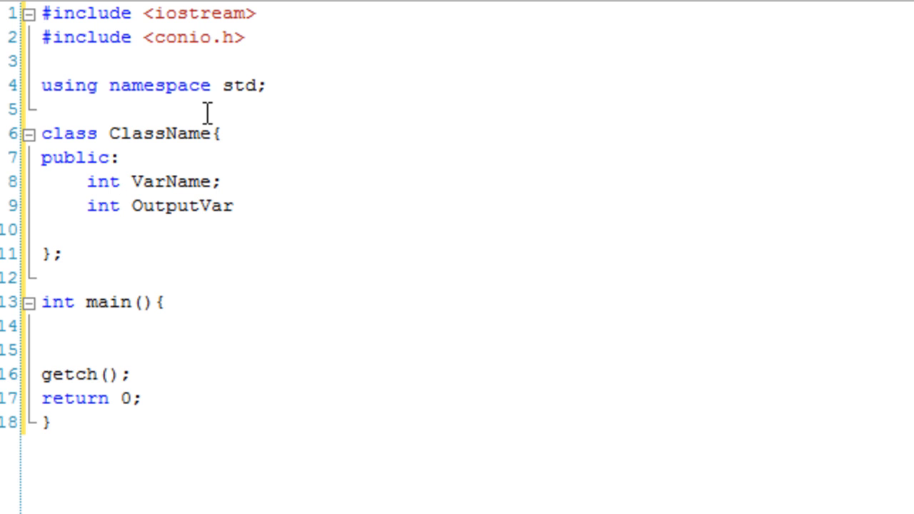
text(()
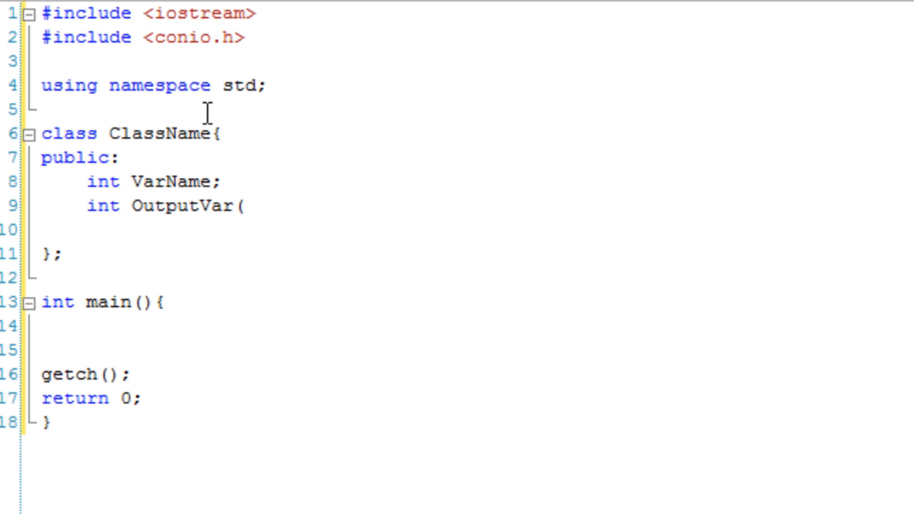
text(in)
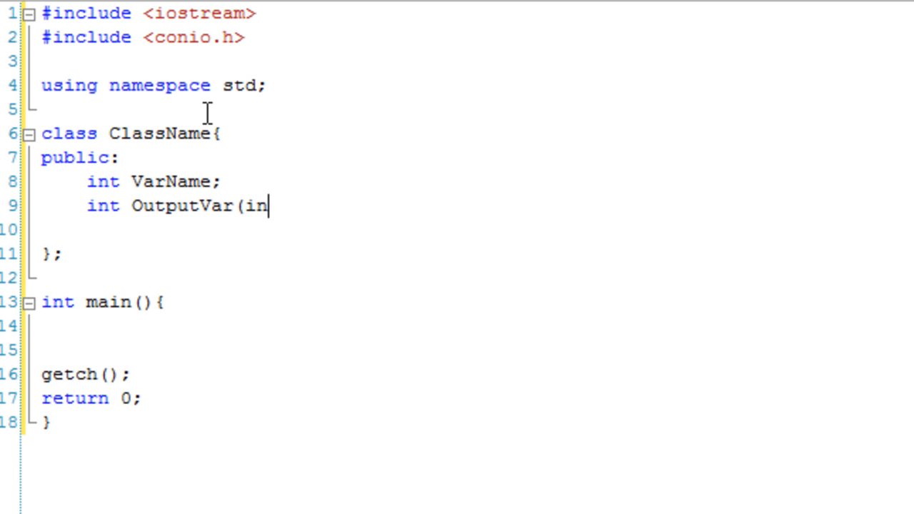
text(t VarNam)
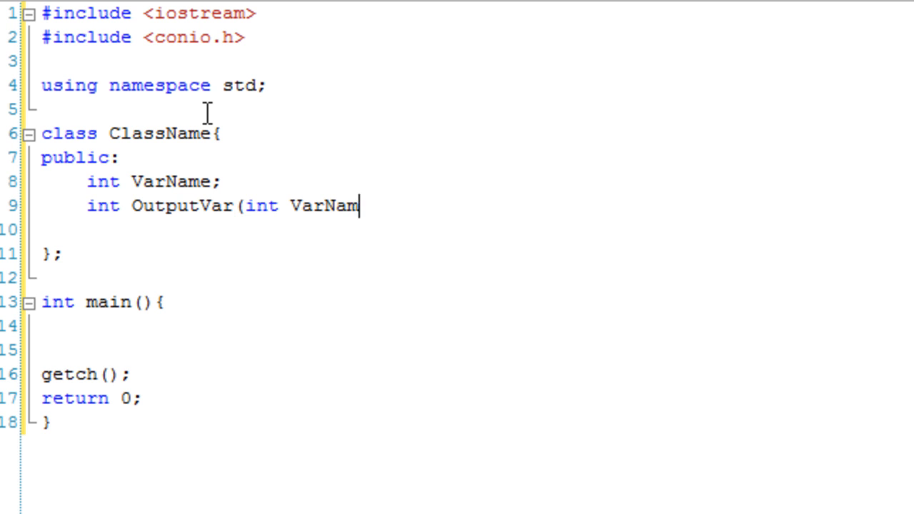
text(e){)
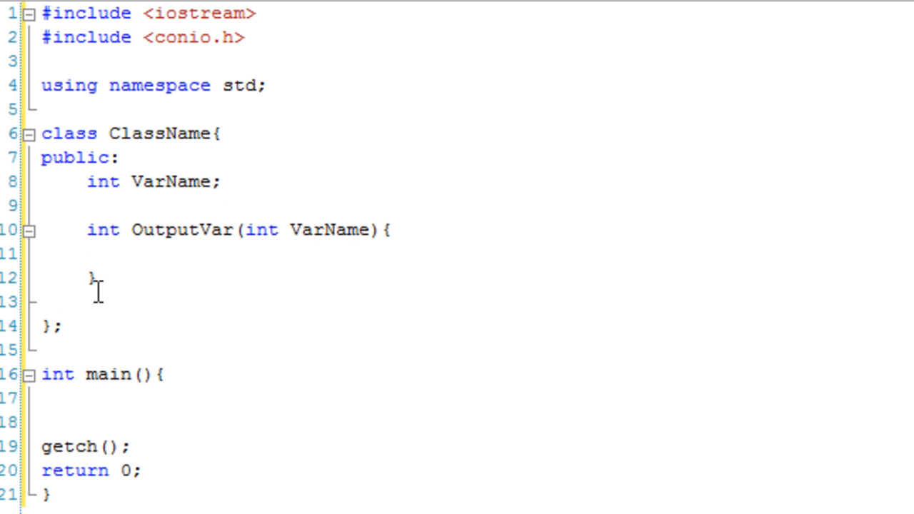
mouse_move(131, 194)
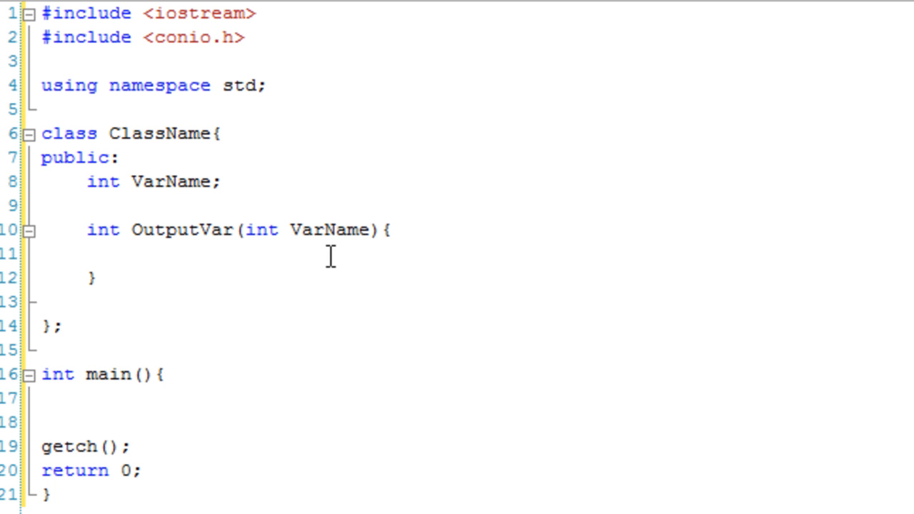
Fill OutputVar's body with cout << VarName << endl;.
text(cout << Var)
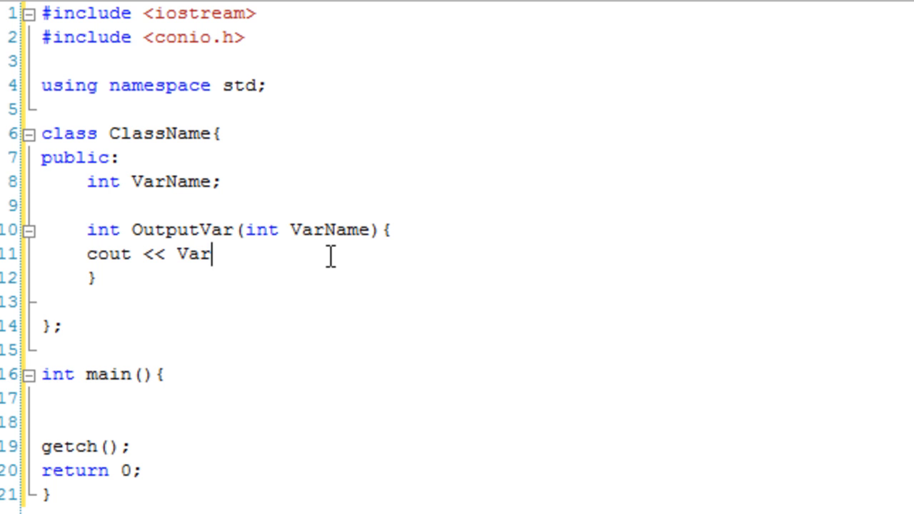
text(Na)
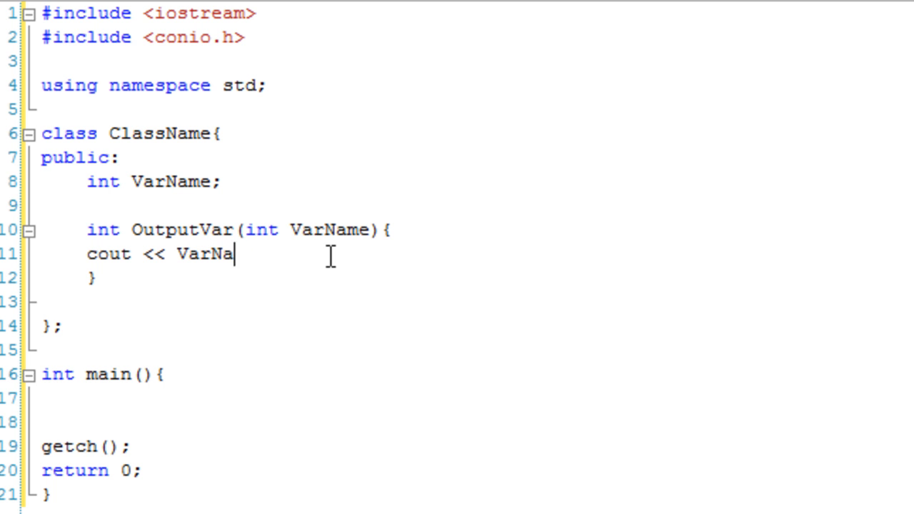
text(me << endl;)
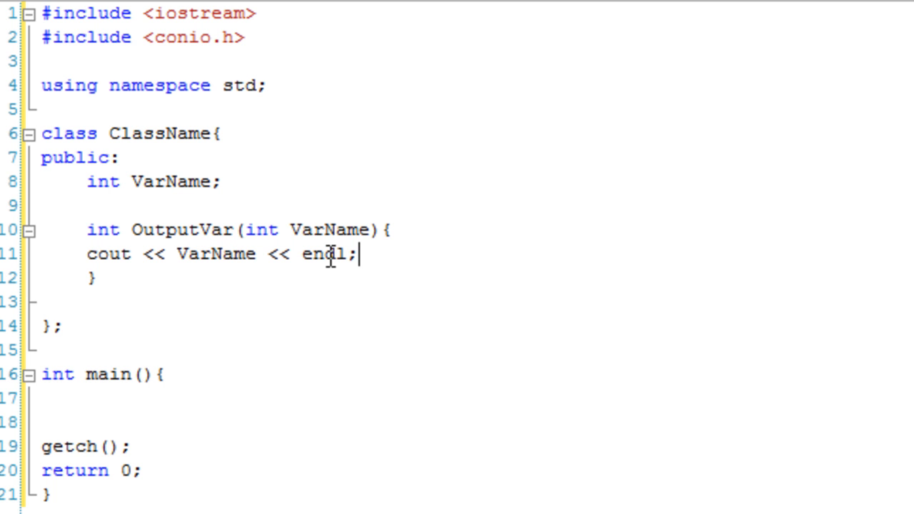
double_click(160, 181)
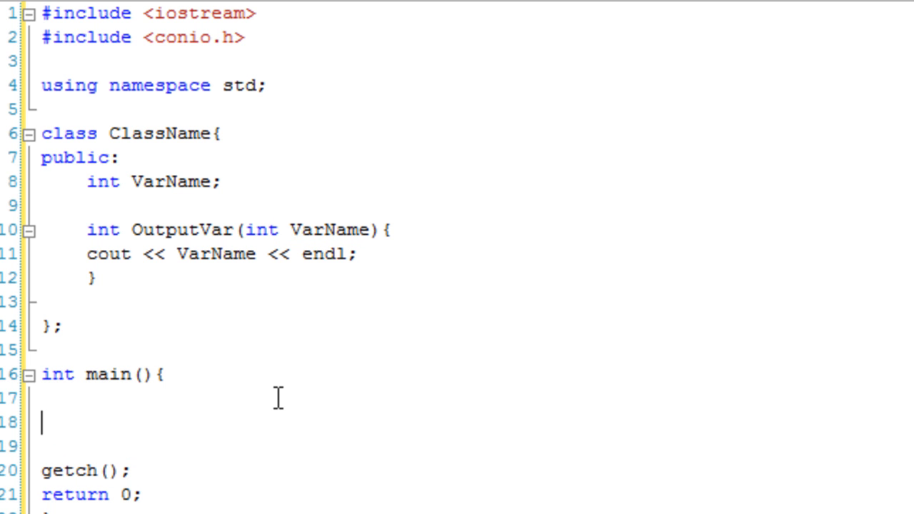
In main, create ClassName Object; and call Object.OutputVar(20);.
text(Clk)
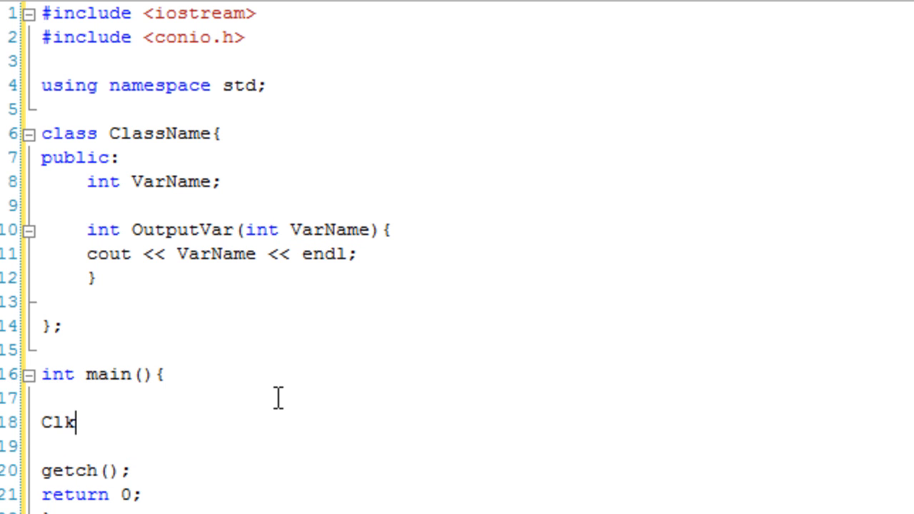
text(ClassName O)
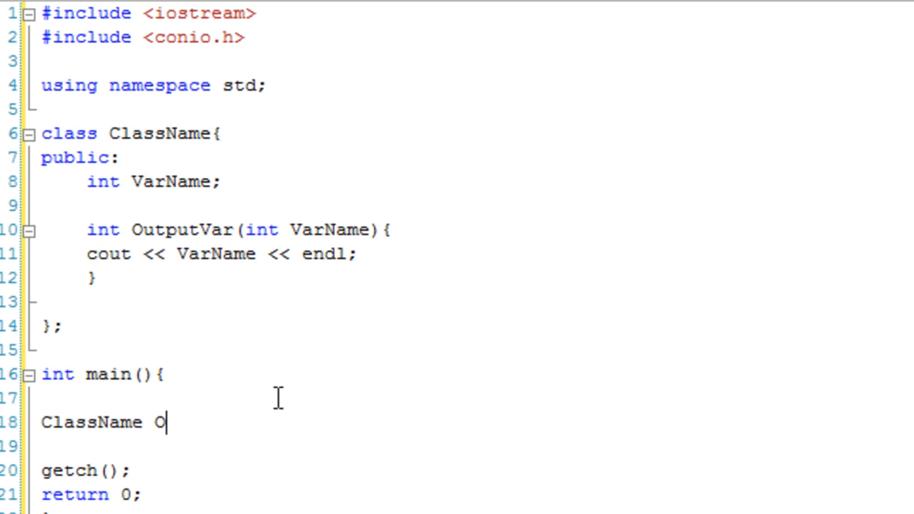
text(bject;)
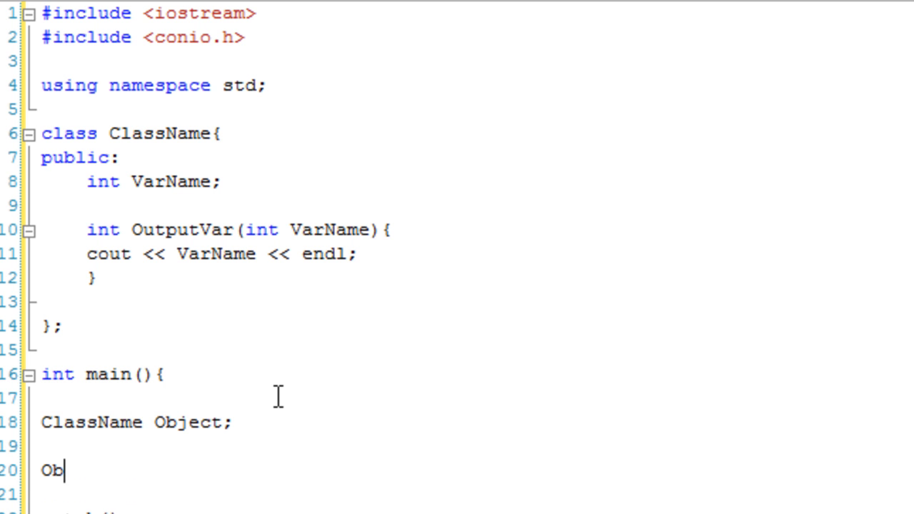
text(ject.Out)
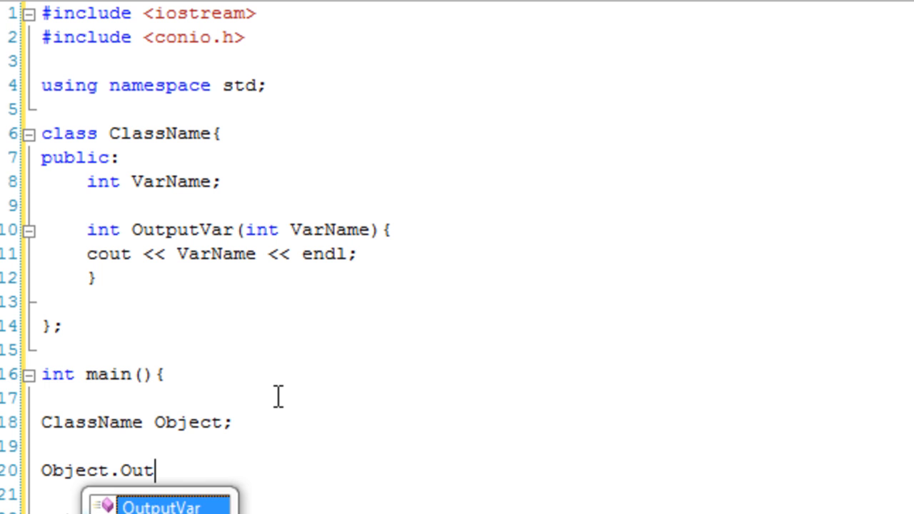
text(putVar();)
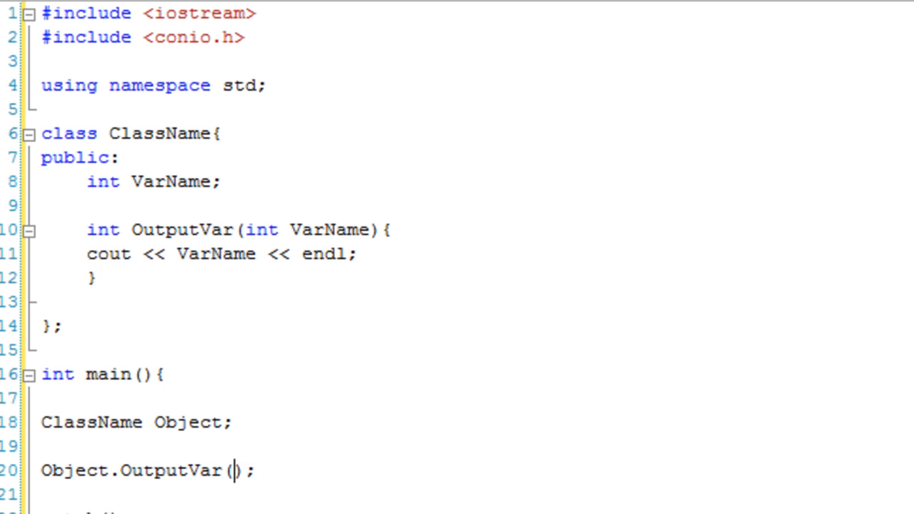
text(20)
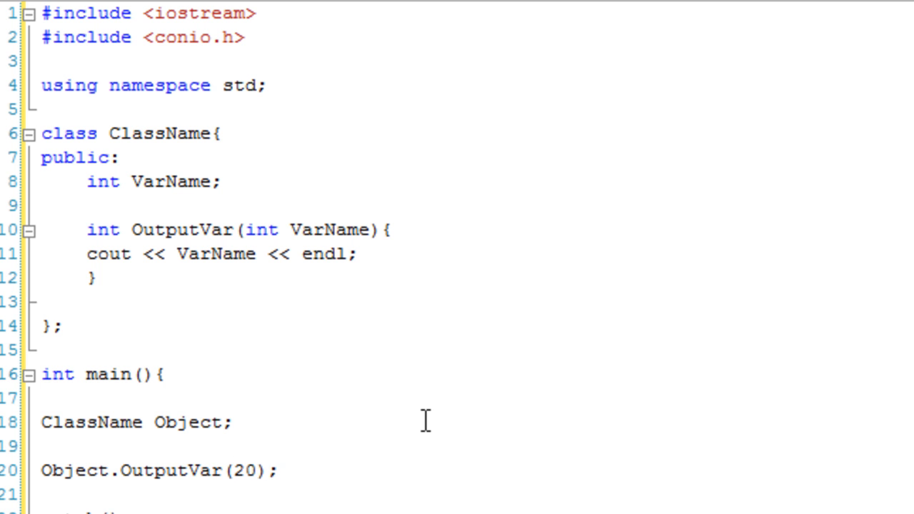
mouse_move(150, 221)
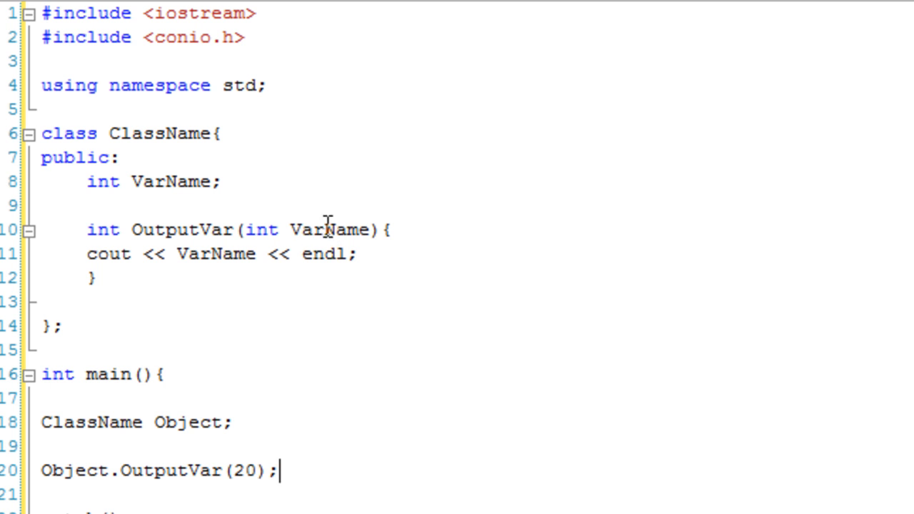
mouse_move(326, 240)
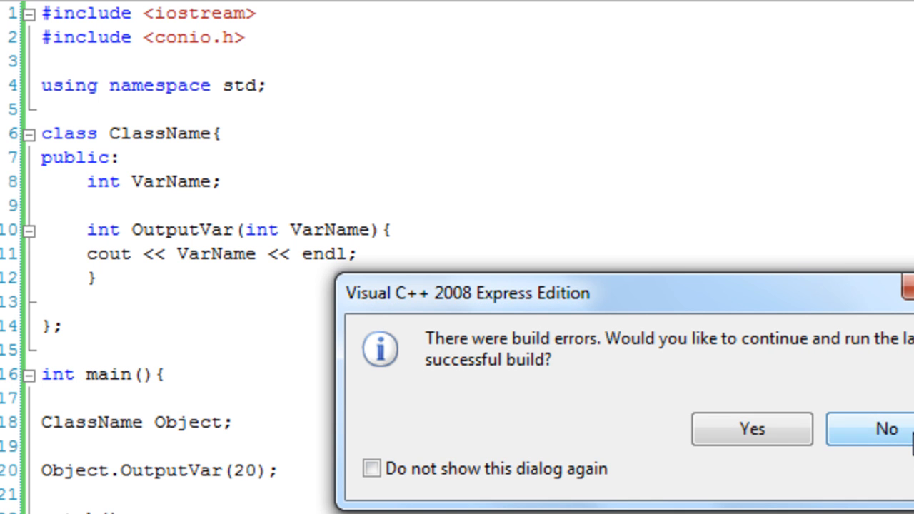
Decline running the old build and change OutputVar's return type from int to void.
click(887, 429)
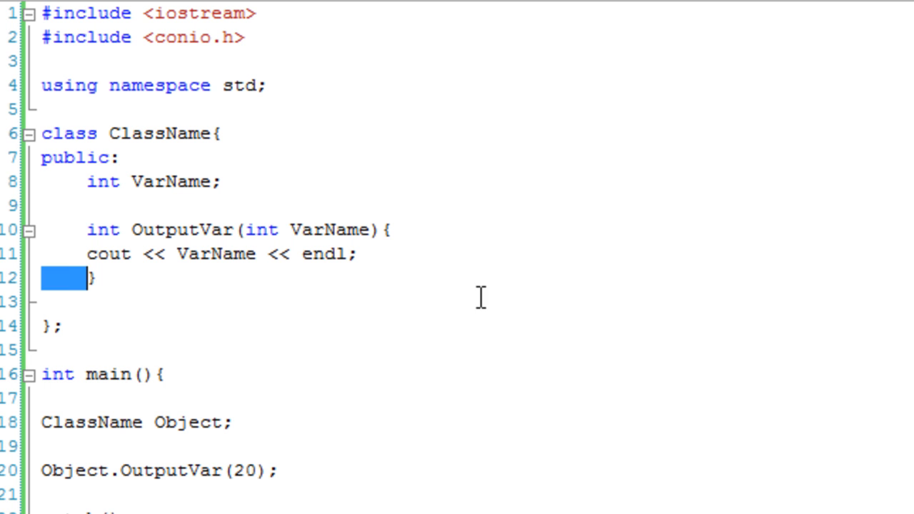
double_click(103, 228)
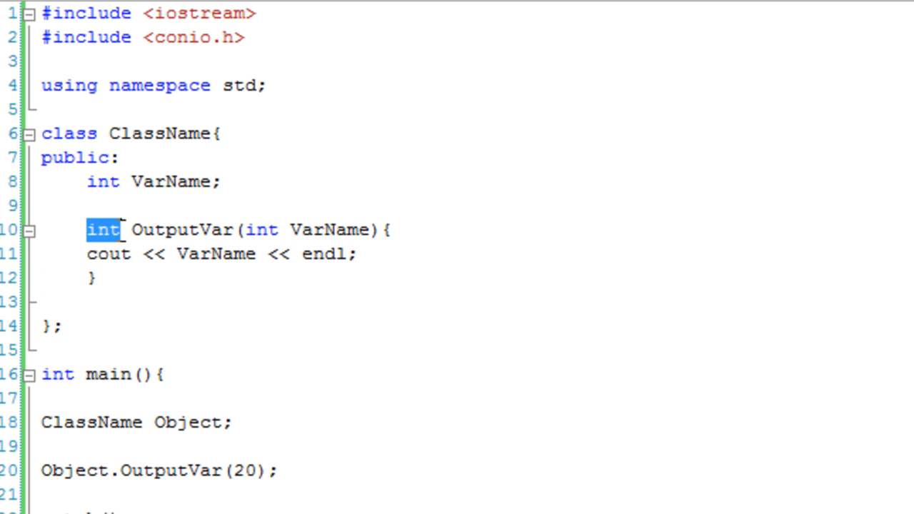
text(void)
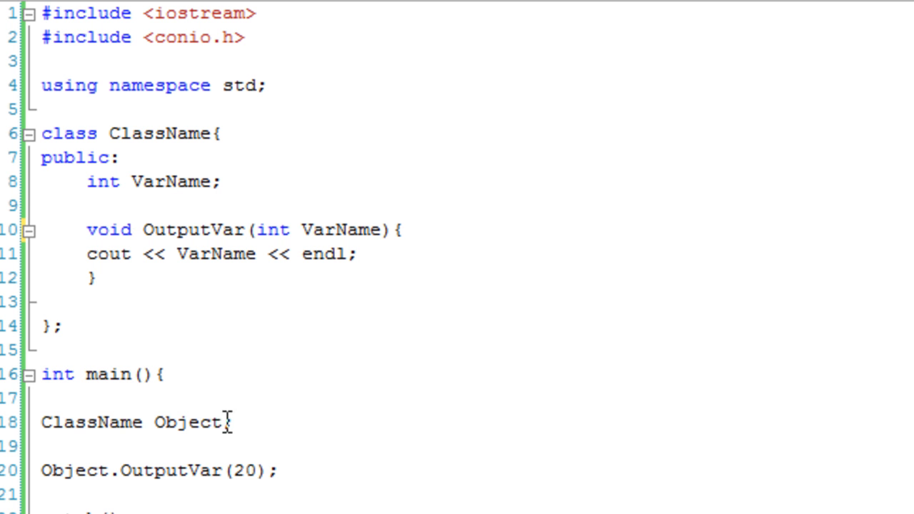
text(;)
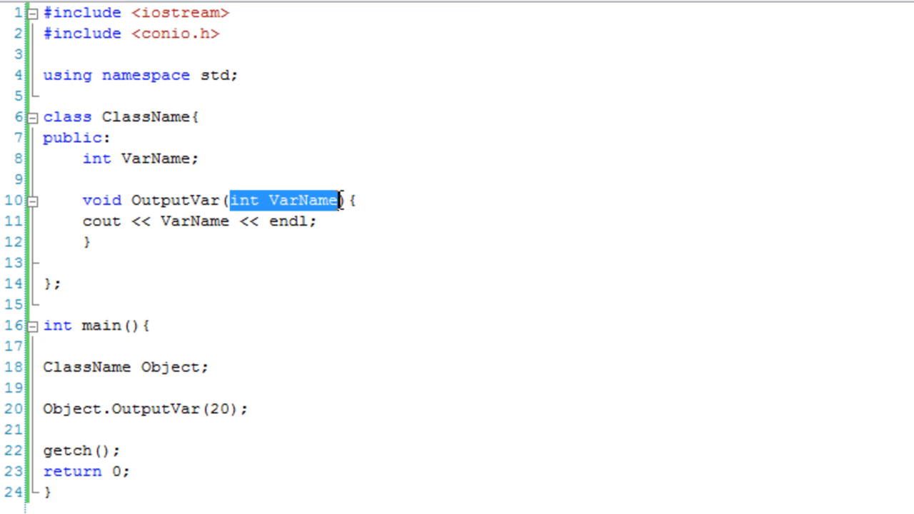
mouse_move(383, 236)
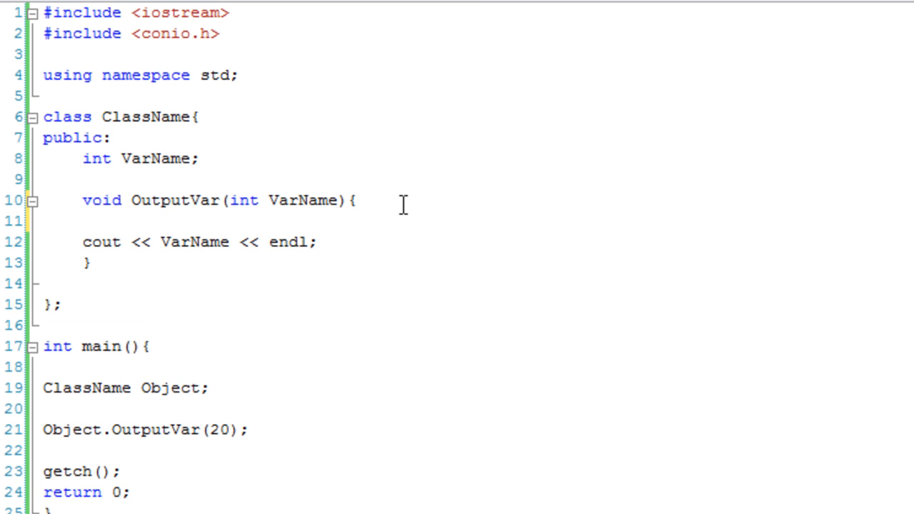
mouse_move(150, 159)
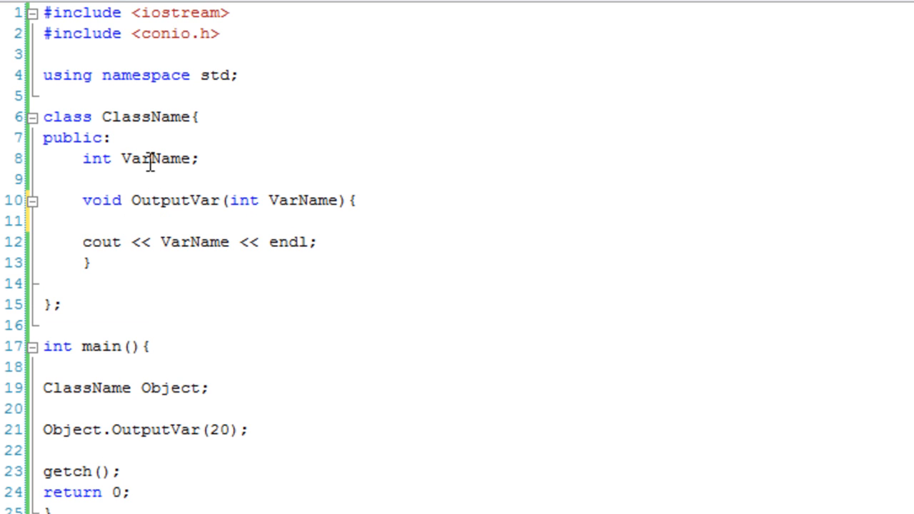
Start a this-> assignment at the top of OutputVar, highlighting the member VarName declaration.
double_click(294, 200)
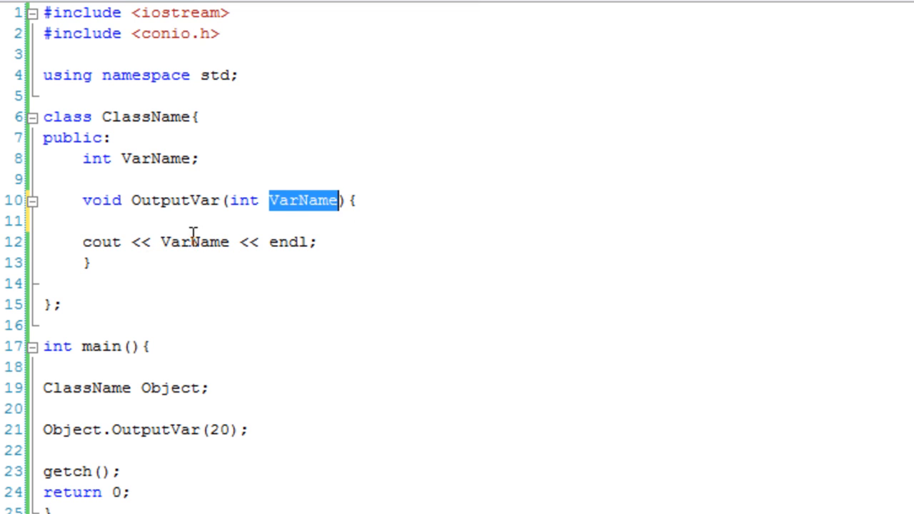
click(160, 243)
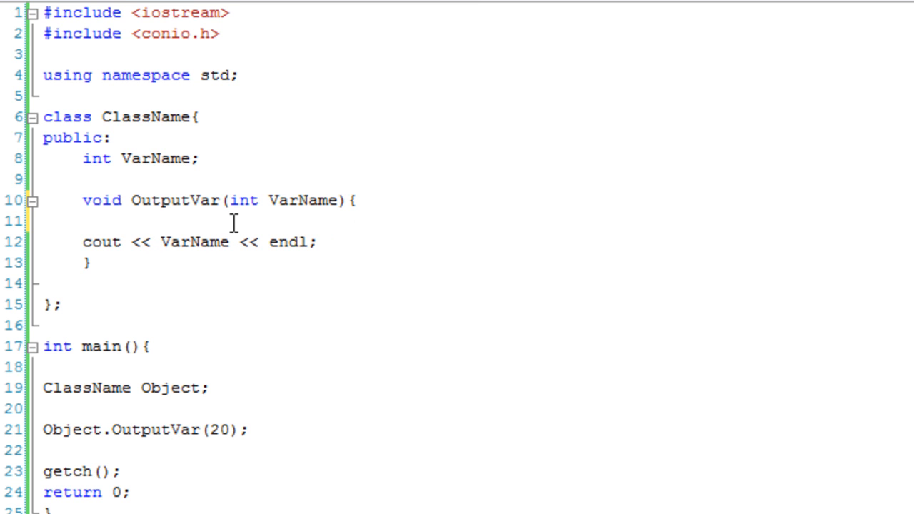
text(t)
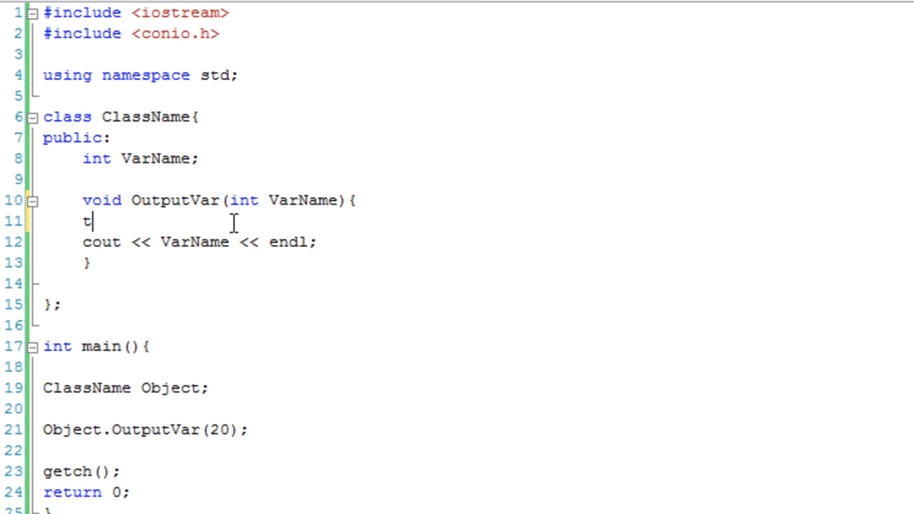
text(his->VarName)
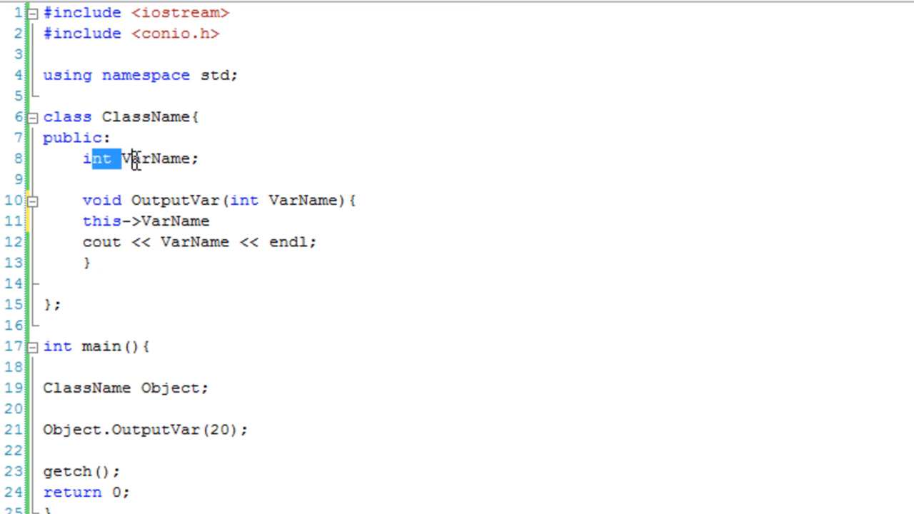
drag(230, 200, 303, 200)
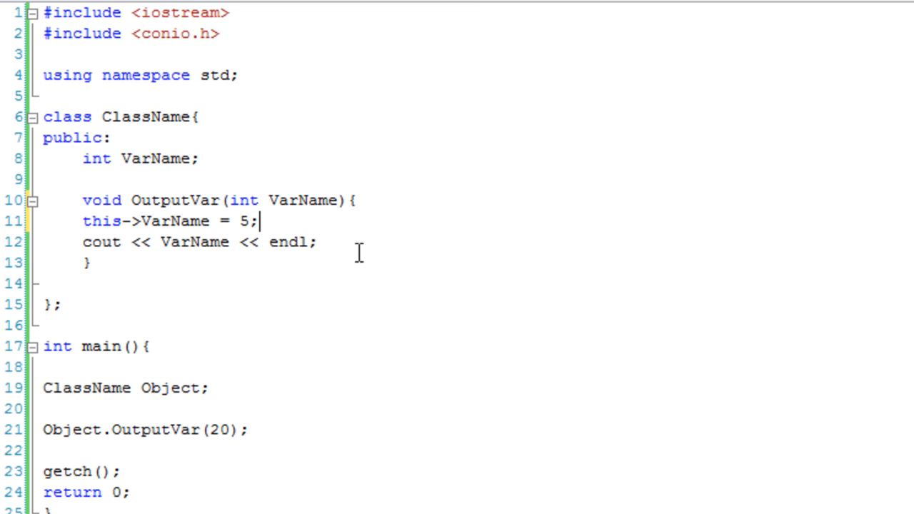
drag(83, 158, 202, 159)
text(VarN)
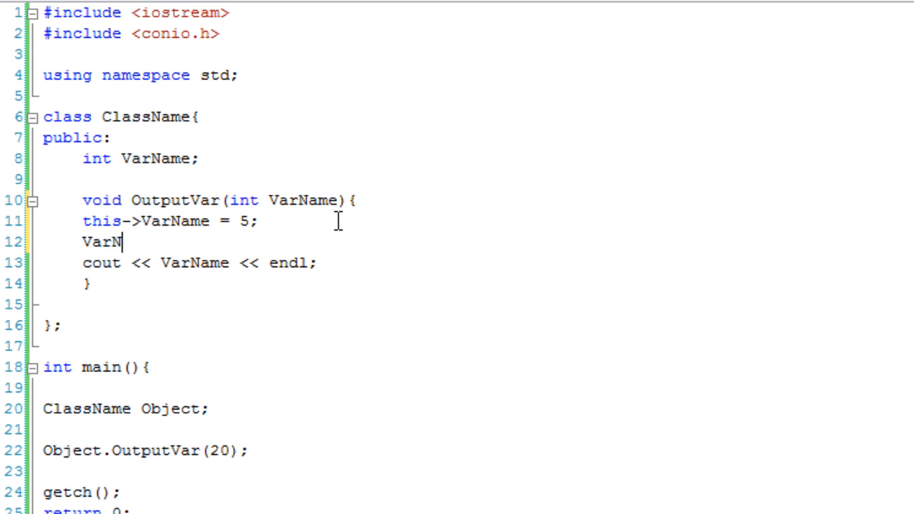
Complete this->VarName = 5; and add cout << this->VarName << endl; after the parameter output.
text(ame = 5;)
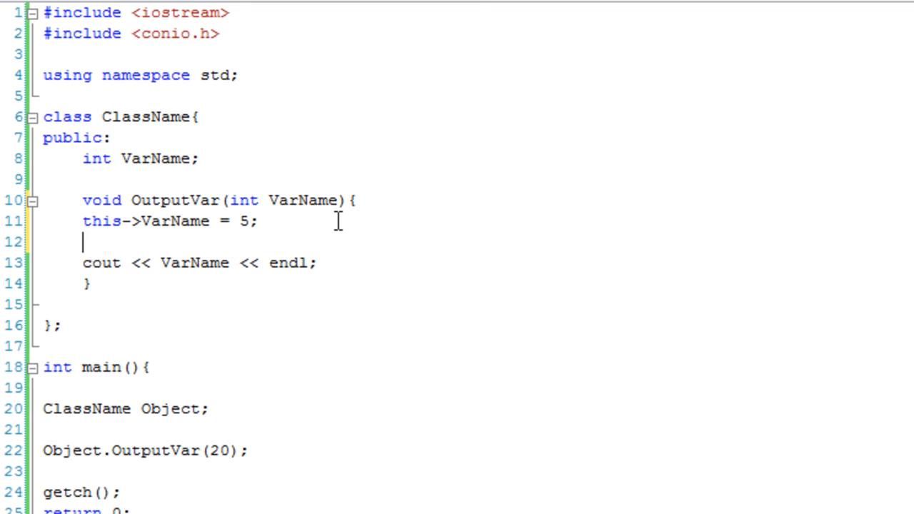
key(Backspace)
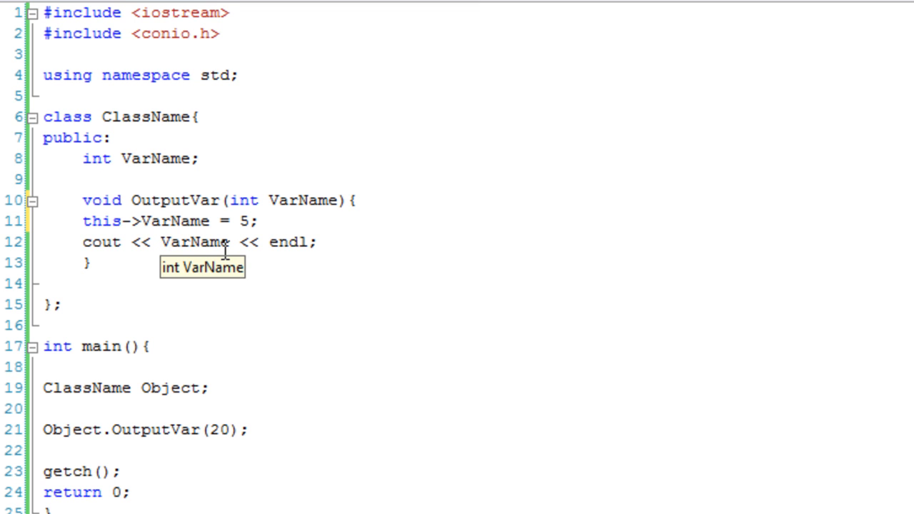
mouse_move(356, 243)
text(cout <<)
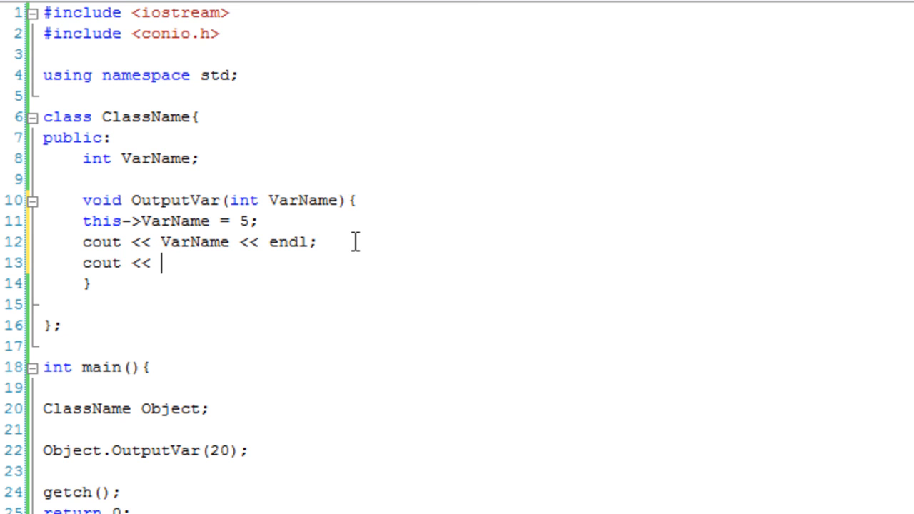
text(this->Va)
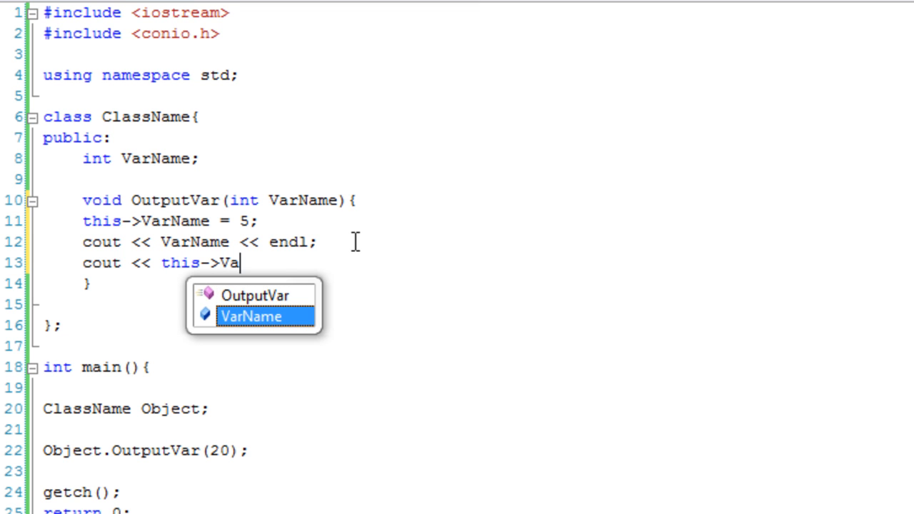
text(rName << endl)
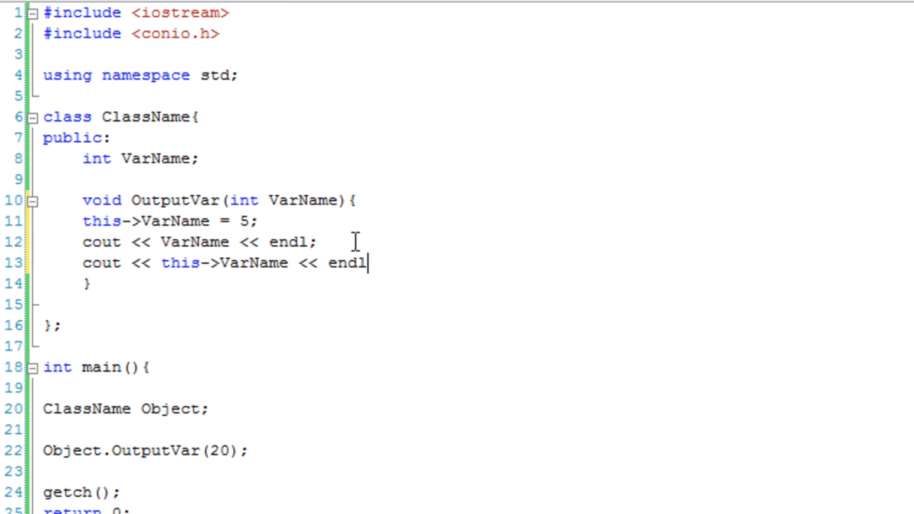
text(;)
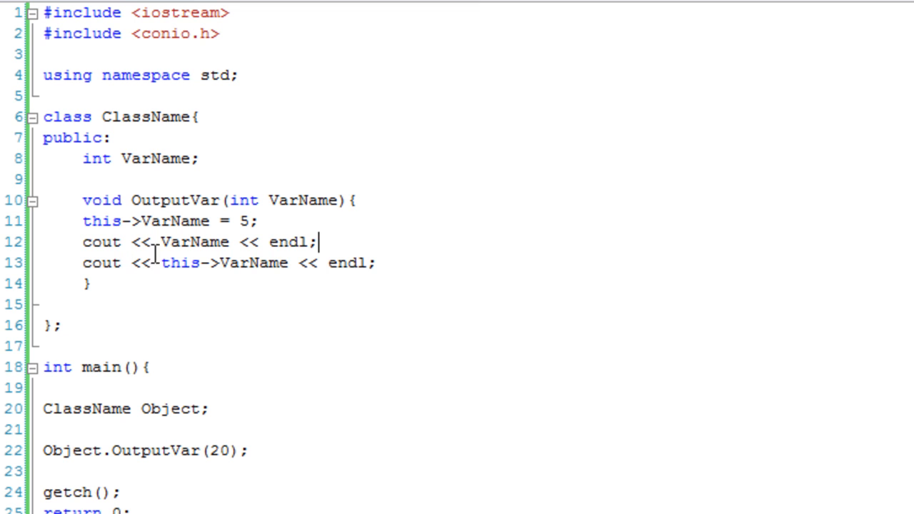
double_click(151, 158)
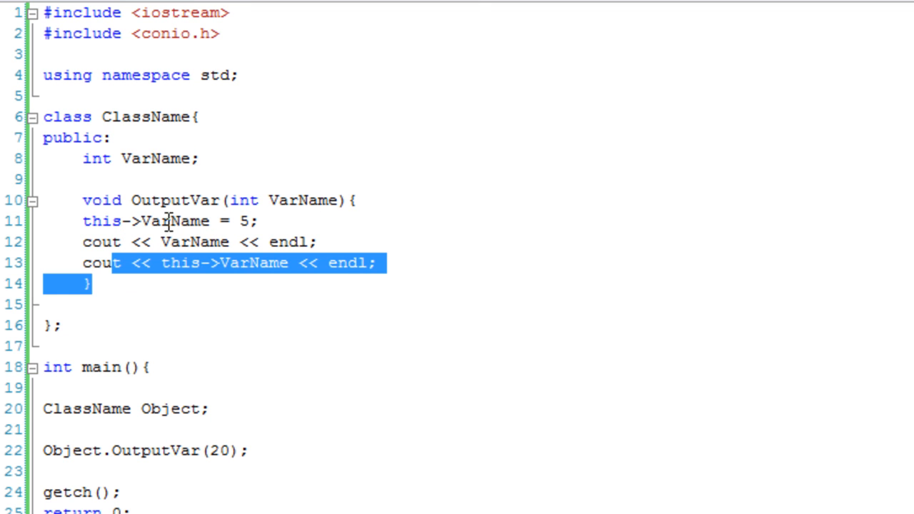
click(260, 220)
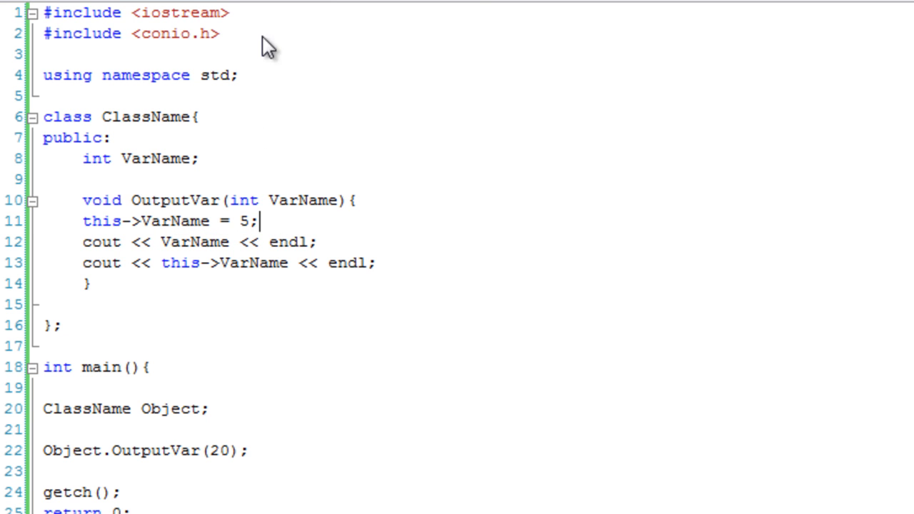
mouse_move(569, 377)
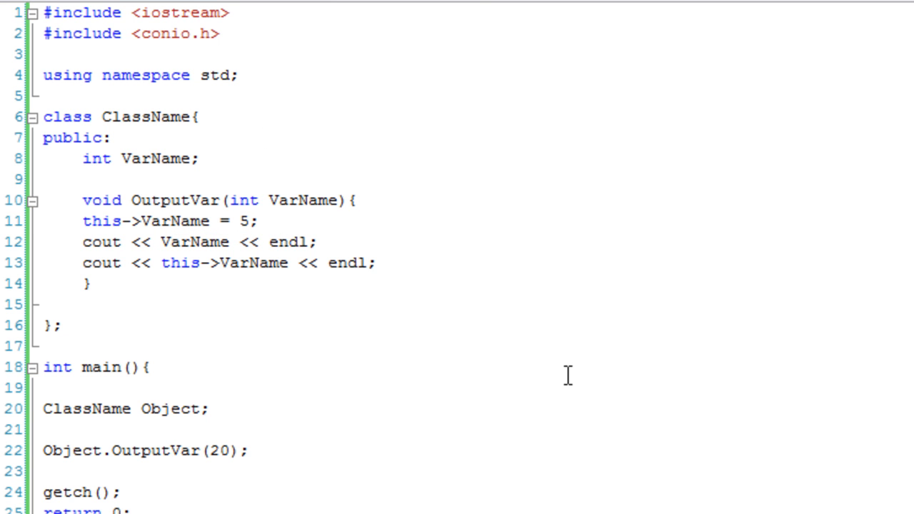
key(F5)
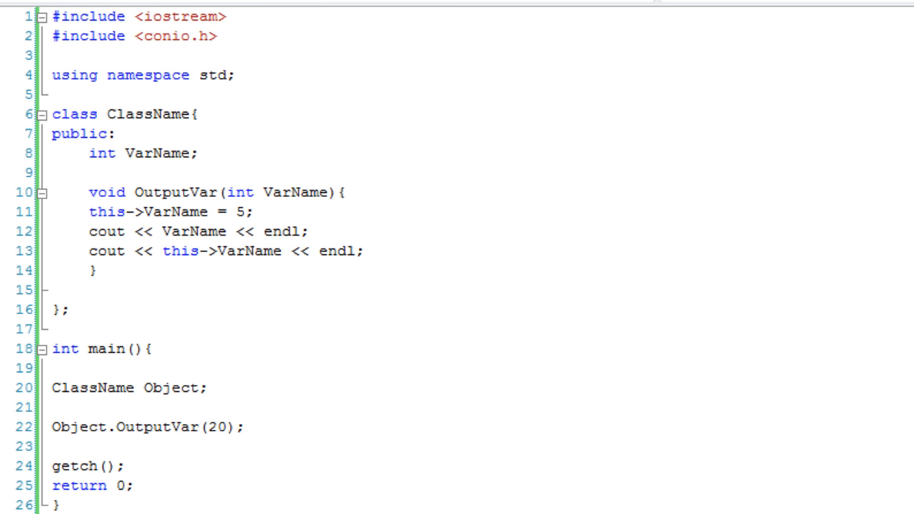
click(252, 211)
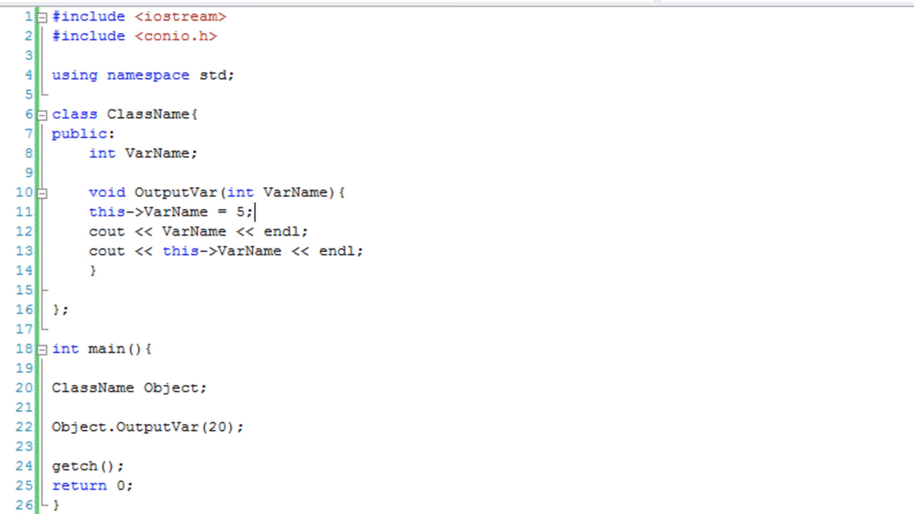